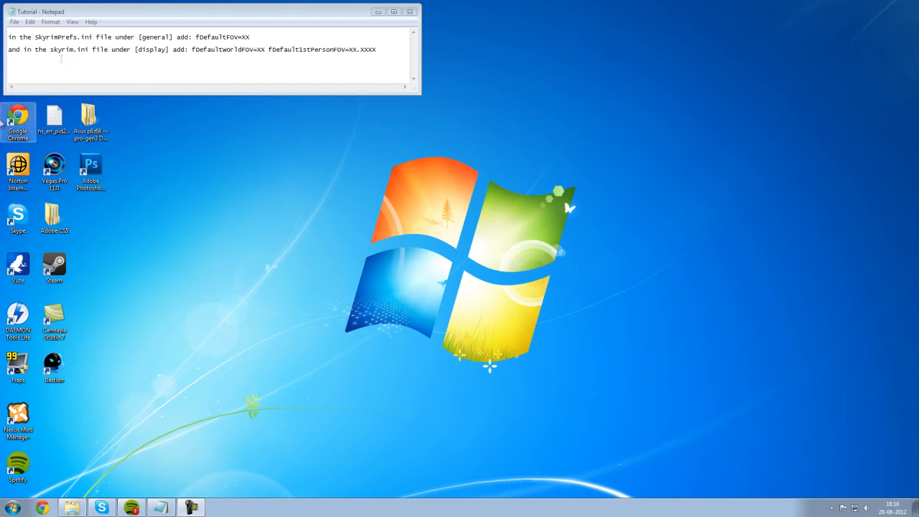
# Copy the 'SkyrimPrefs.ini' file name from the Tutorial notes.
pyautogui.click(12, 507)
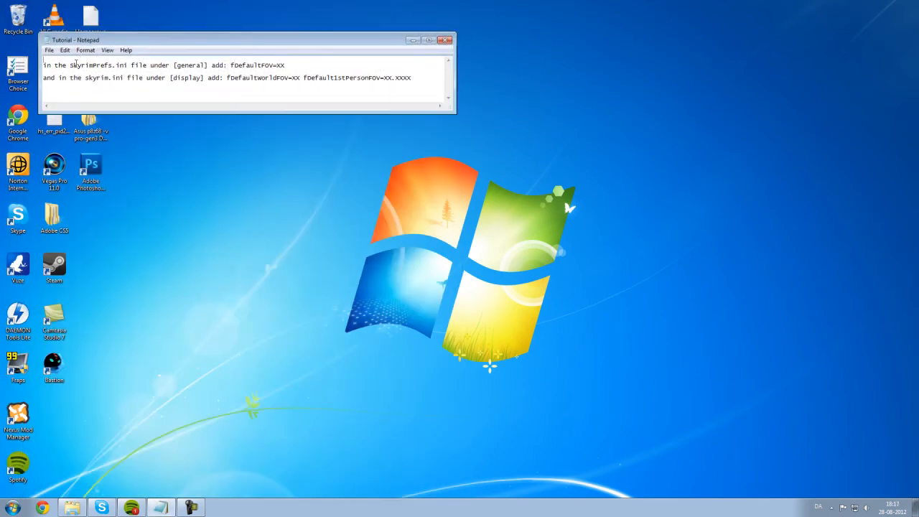
pyautogui.doubleClick(96, 65)
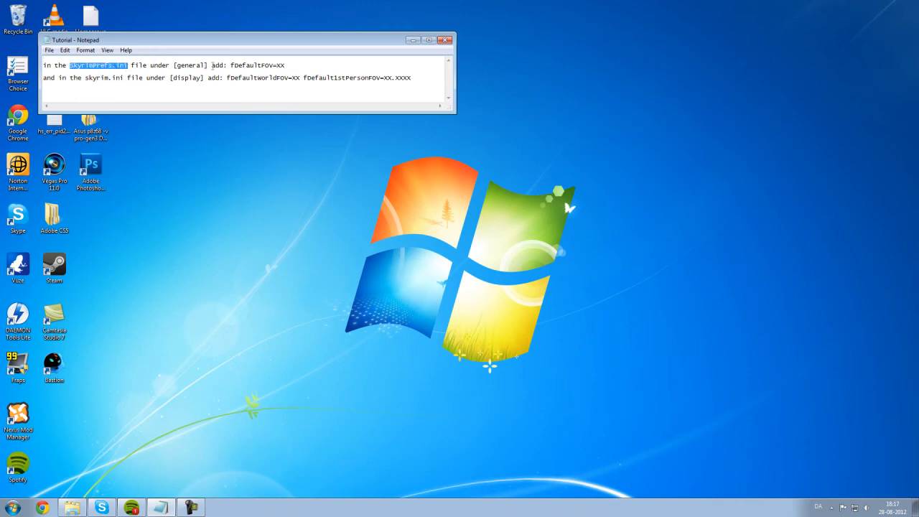
pyautogui.rightClick(97, 65)
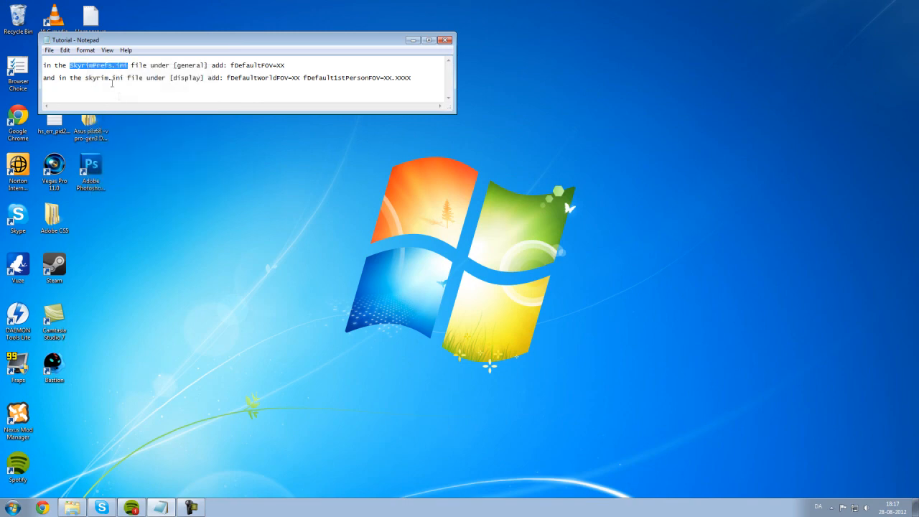
# Search the Start menu for 'SkyrimPrefs.ini' to open the file.
pyautogui.click(11, 507)
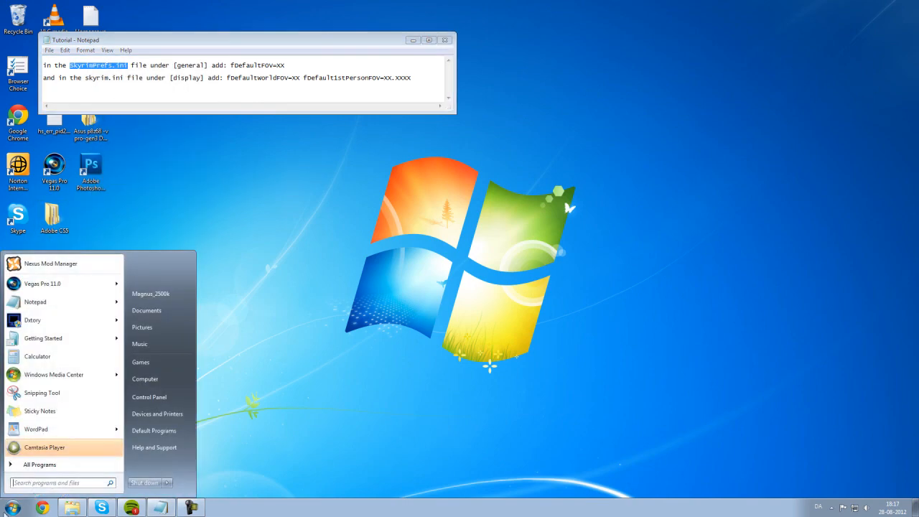
pyautogui.write('SkyrimPrefs.ini')
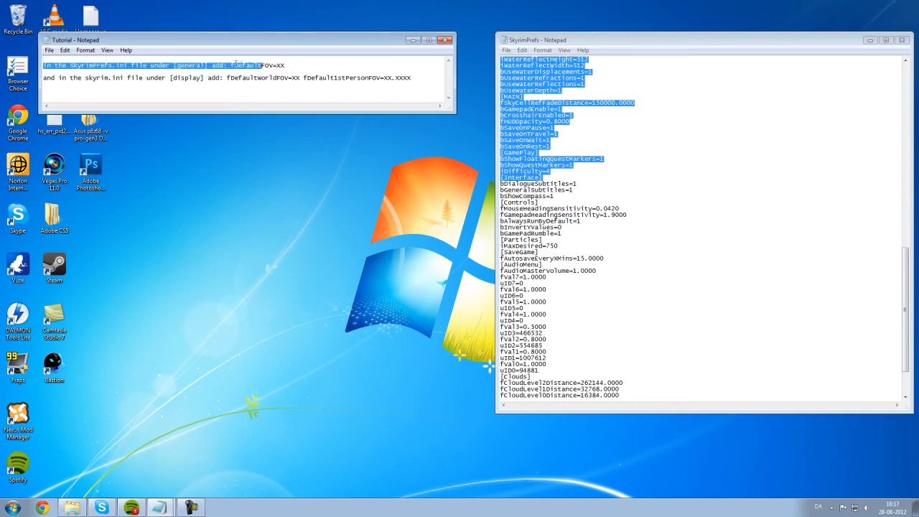
# Put 'fDefaultFOV=XX' under [General] in SkyrimPrefs.ini, then close the file.
pyautogui.rightClick(247, 65)
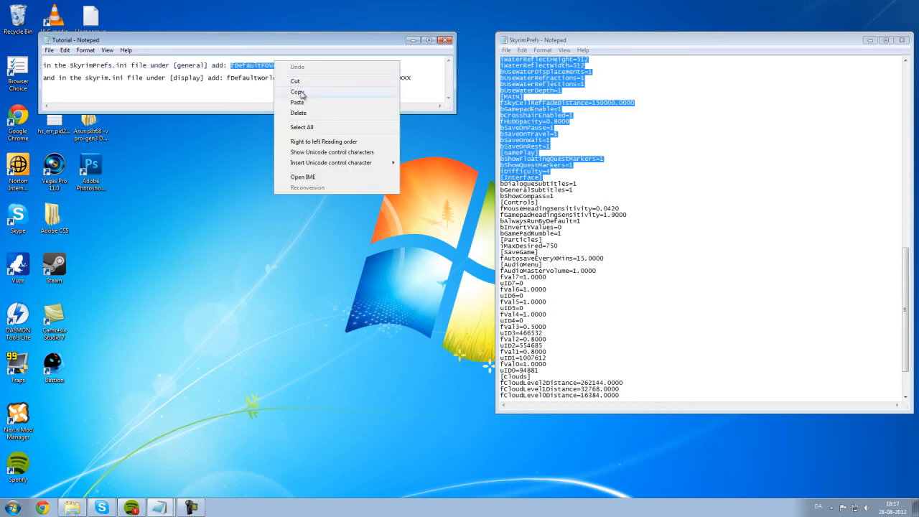
pyautogui.click(297, 91)
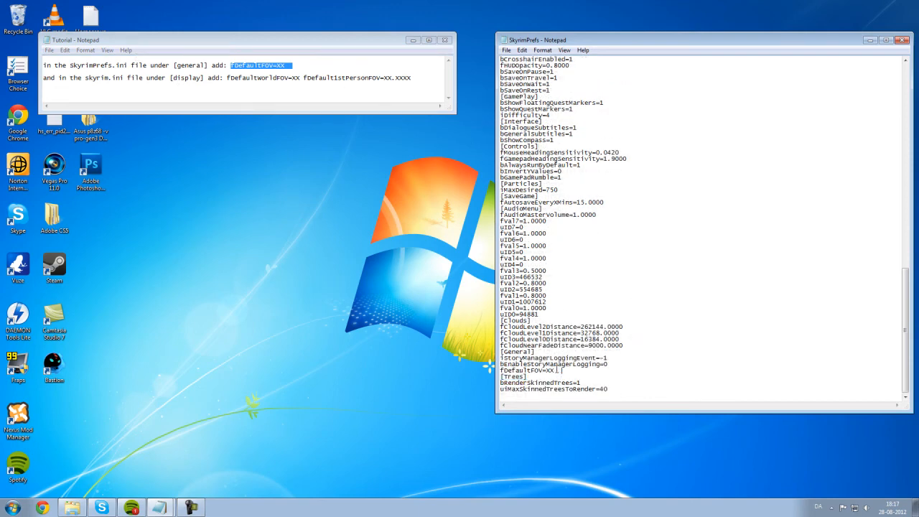
pyautogui.doubleClick(531, 370)
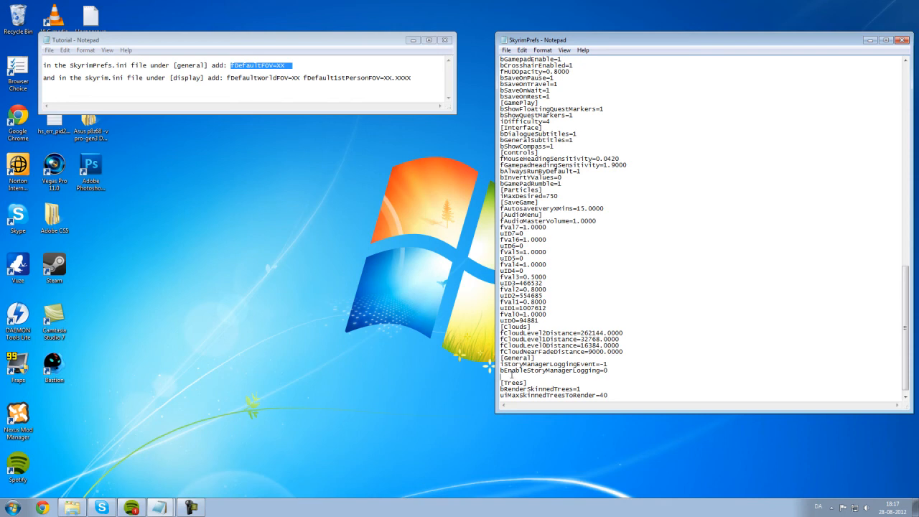
pyautogui.write('fDefaultFOV=XX')
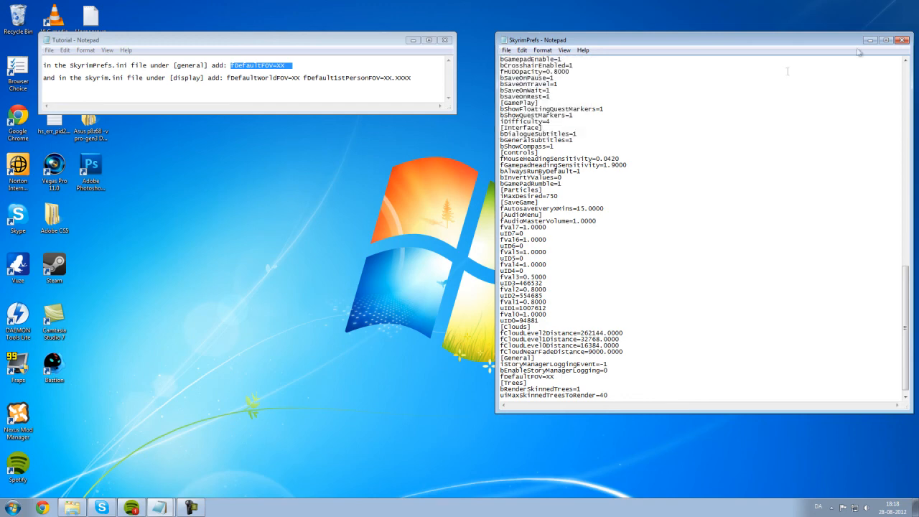
pyautogui.click(901, 39)
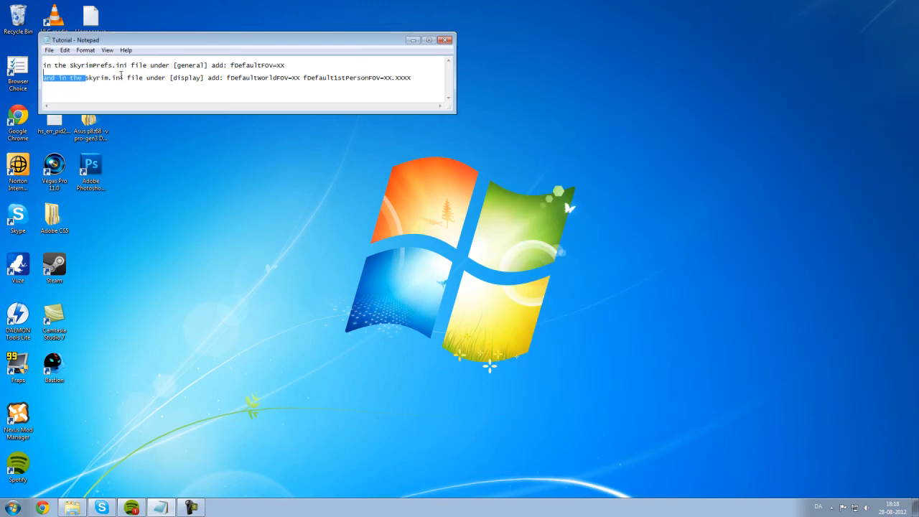
# Copy the 'skyrim.ini' file name from the tutorial notes.
pyautogui.rightClick(101, 78)
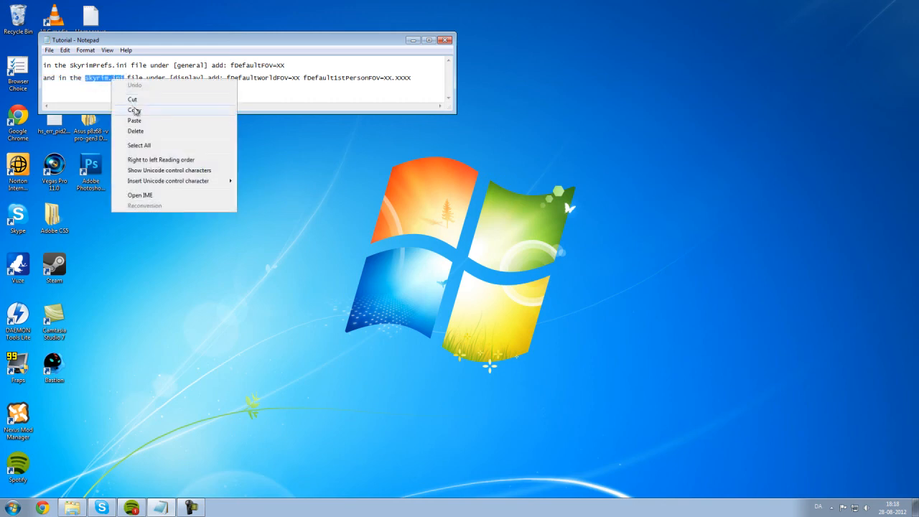
pyautogui.click(135, 110)
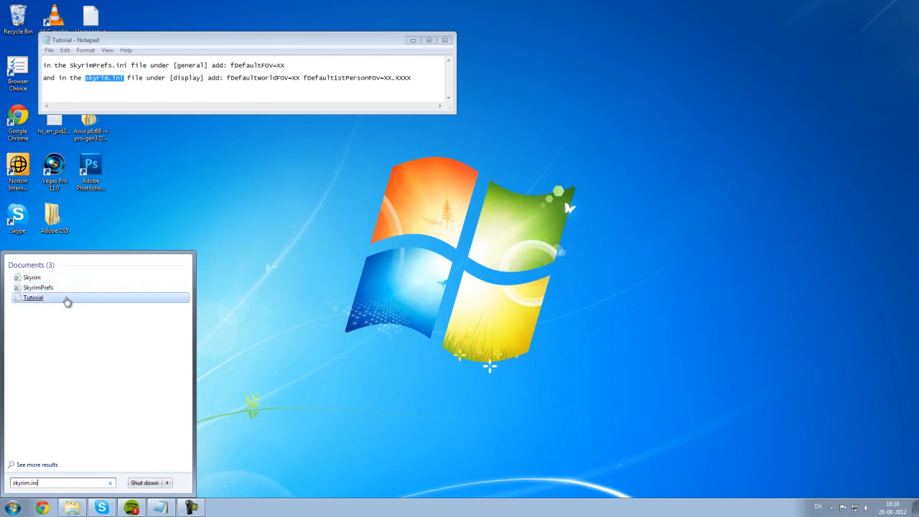
pyautogui.moveTo(32, 278)
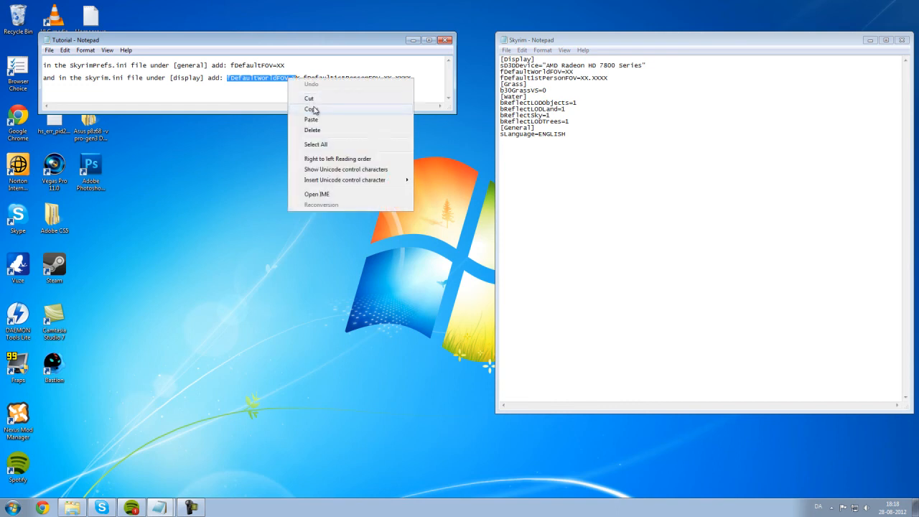
# Replace Skyrim.ini's [Display] FOV lines with fDefaultWorldFOV=XX and fDefault1stPersonFOV=XX.XXXX, then close.
pyautogui.click(310, 108)
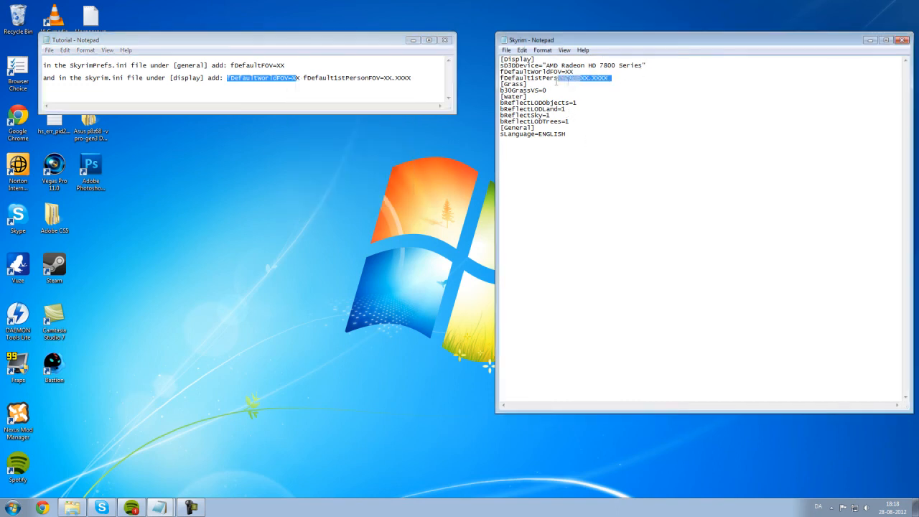
pyautogui.moveTo(552, 77); pyautogui.dragTo(610, 77)
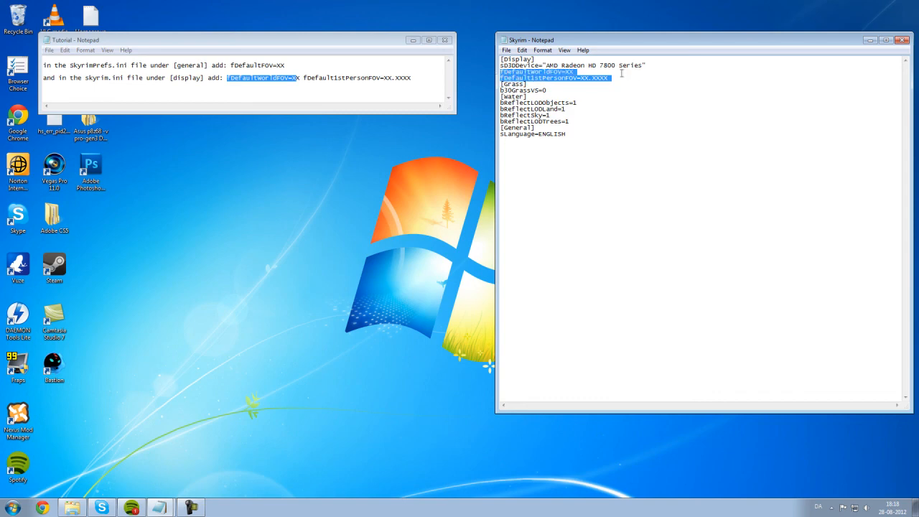
pyautogui.press('Delete')
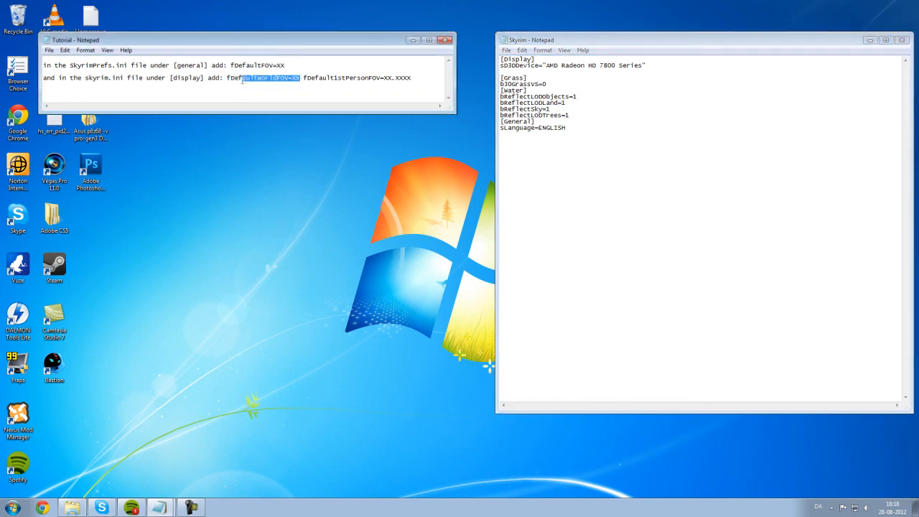
pyautogui.rightClick(258, 77)
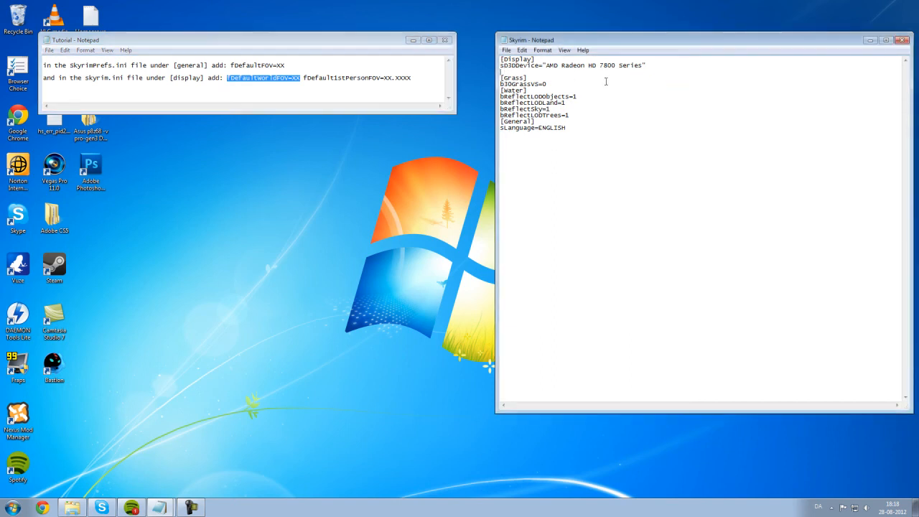
pyautogui.write('fDefaultworldFOV=XX')
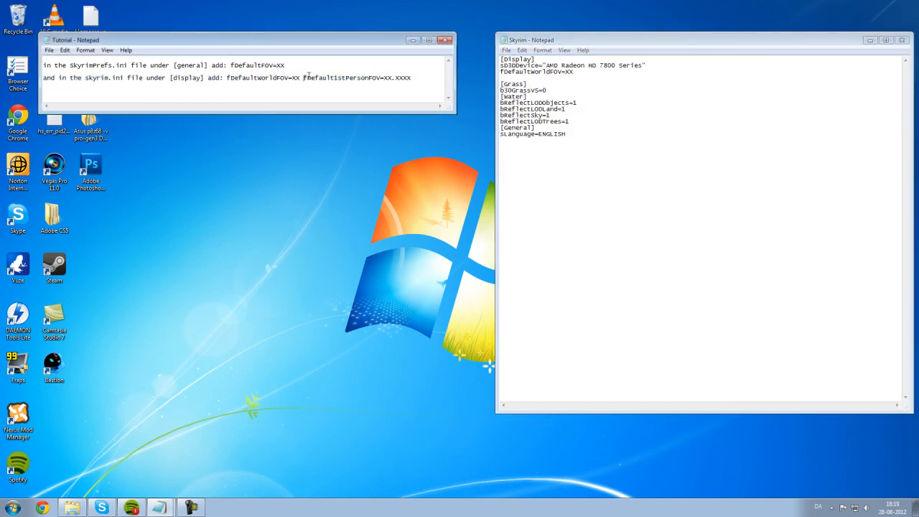
pyautogui.moveTo(305, 77); pyautogui.dragTo(411, 78)
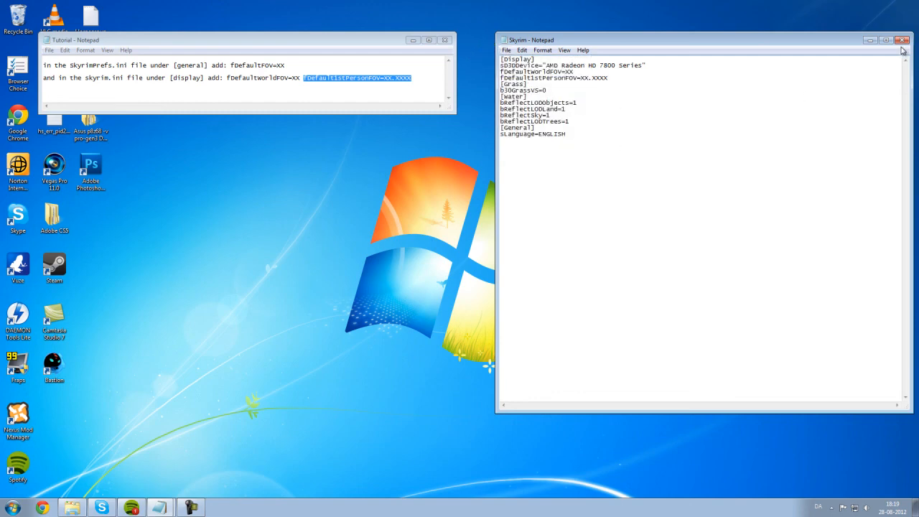
pyautogui.click(901, 40)
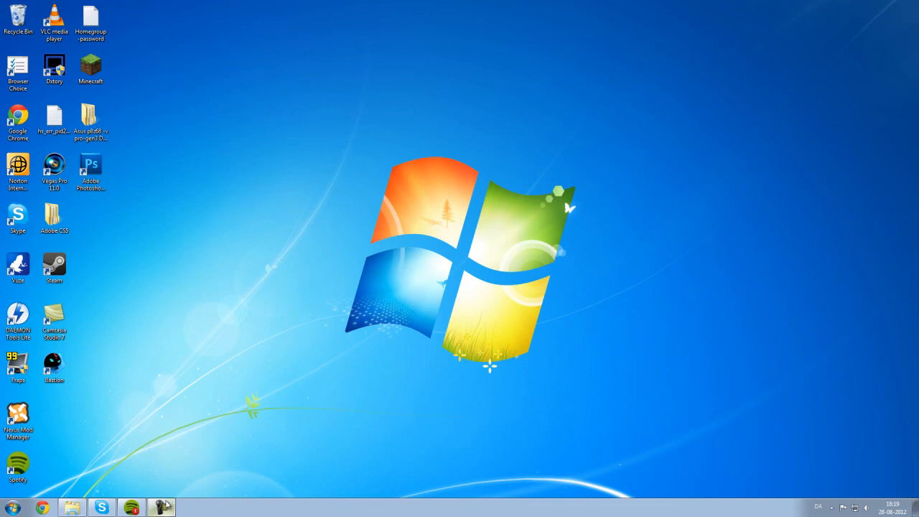
# Launch Skyrim from the taskbar.
pyautogui.click(160, 507)
pyautogui.write('fov')
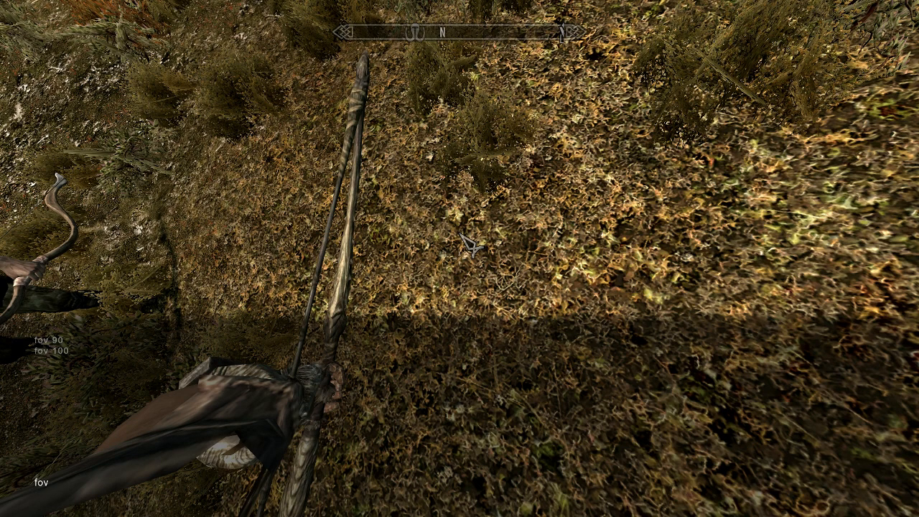
# Enter 'fov 200' in the Skyrim console.
pyautogui.write('2')
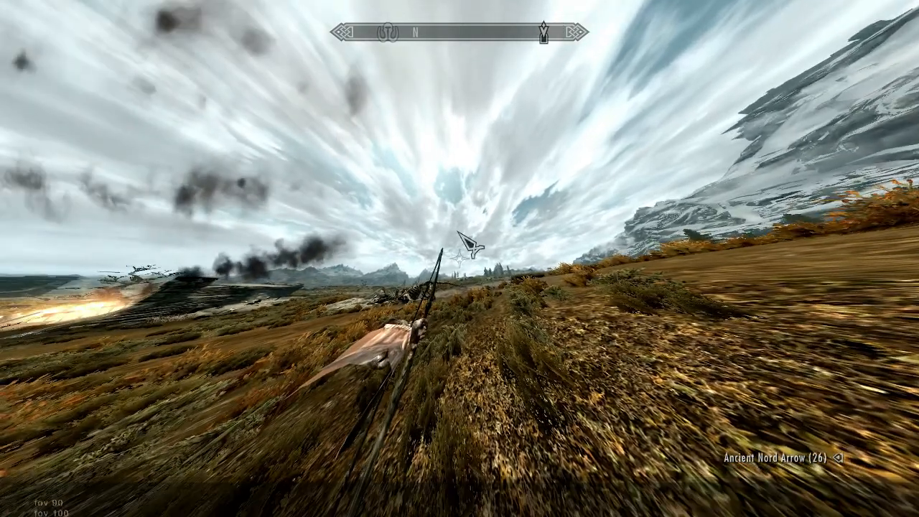
pyautogui.write('fov 200')
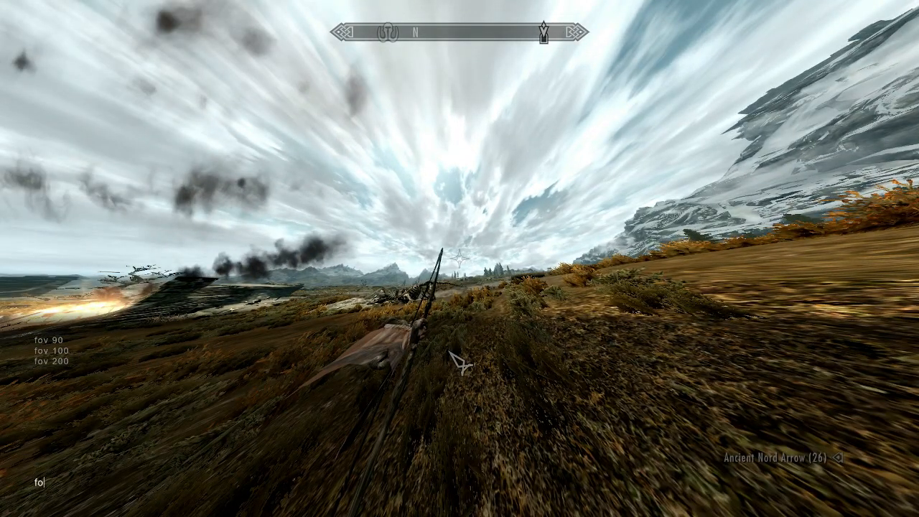